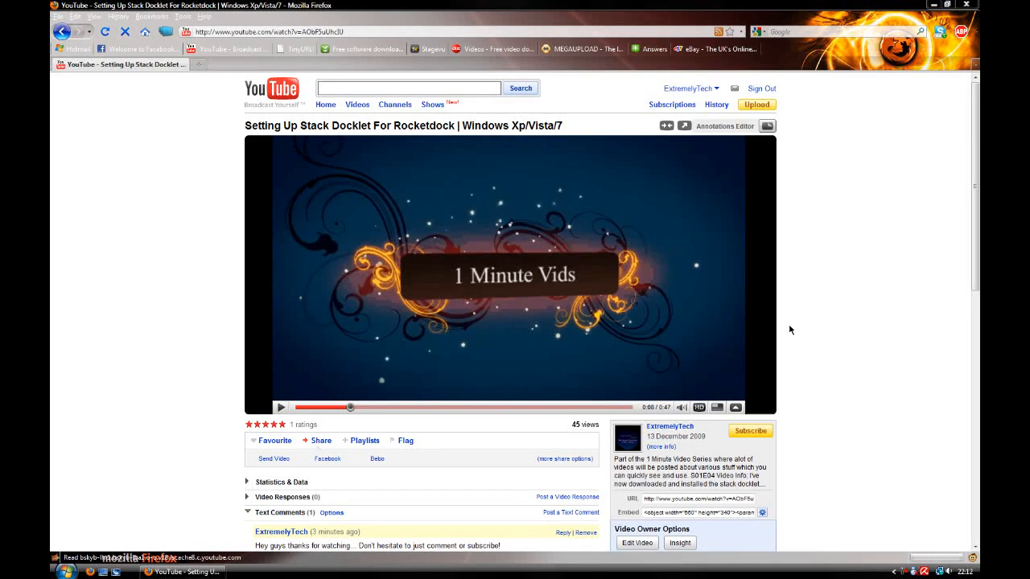
pyautogui.moveTo(586, 123)
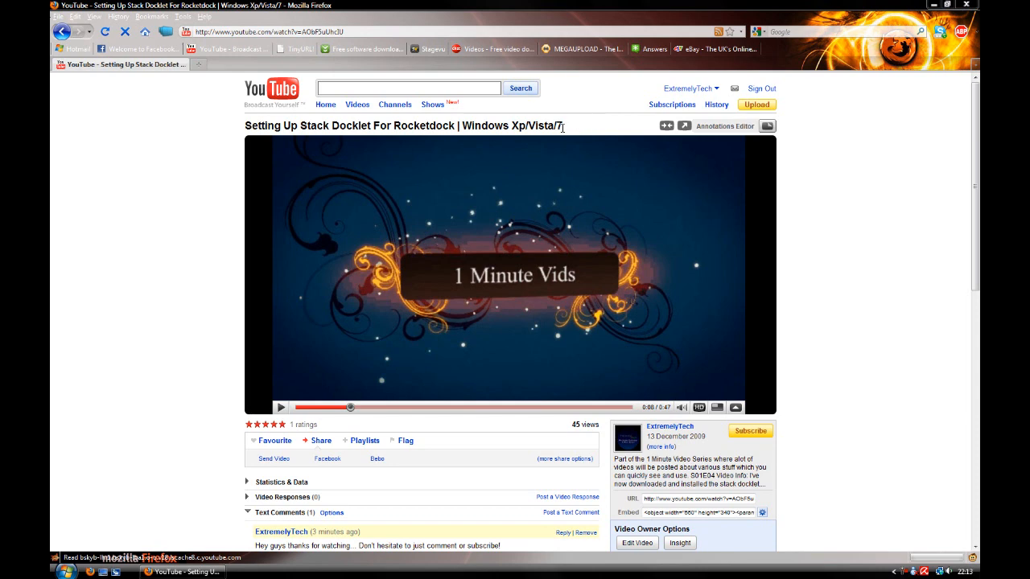
pyautogui.moveTo(541, 162)
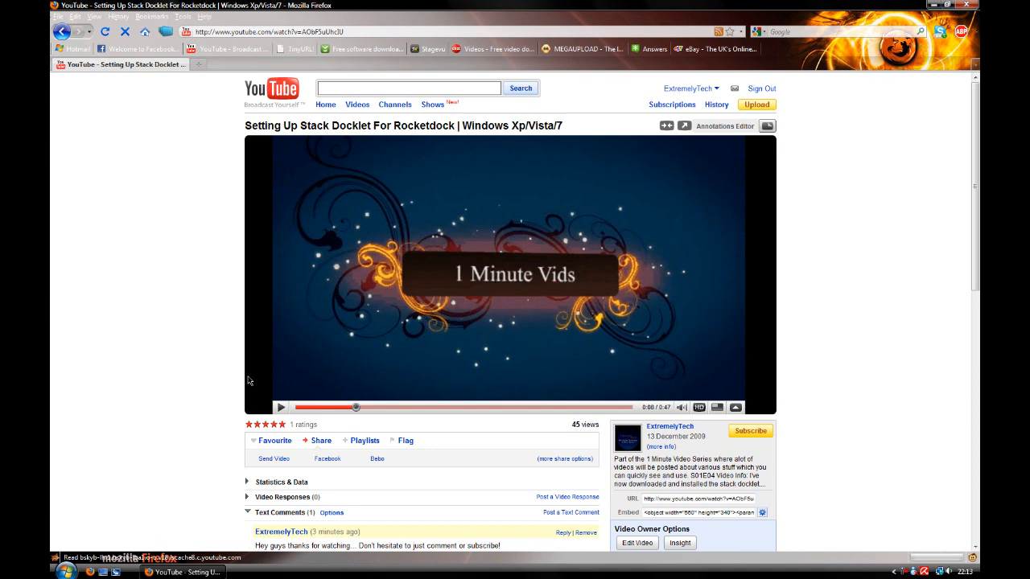
pyautogui.moveTo(71, 555)
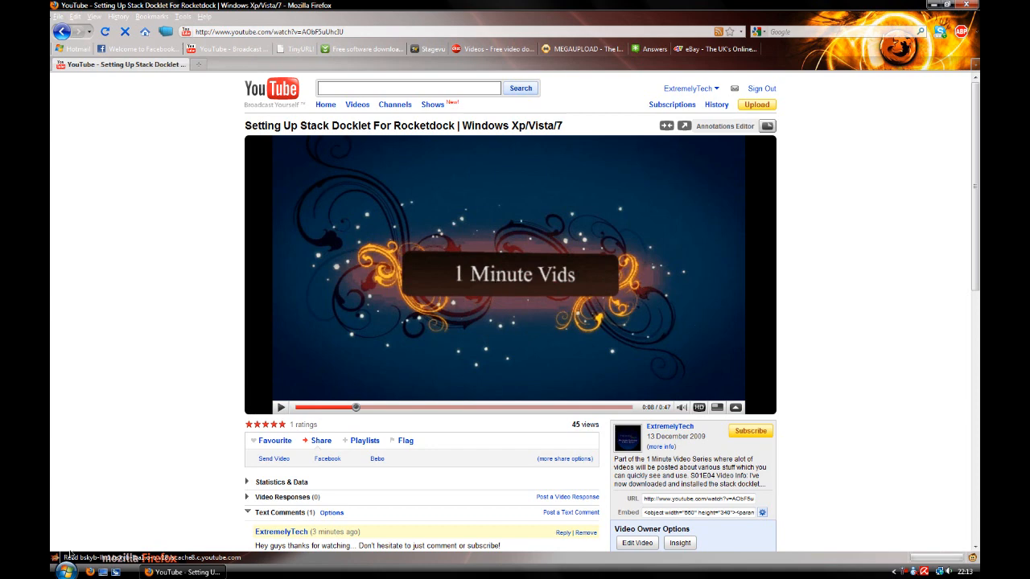
# Launch the converter over the YouTube page, allow its internet access and decline the new version.
pyautogui.click(66, 571)
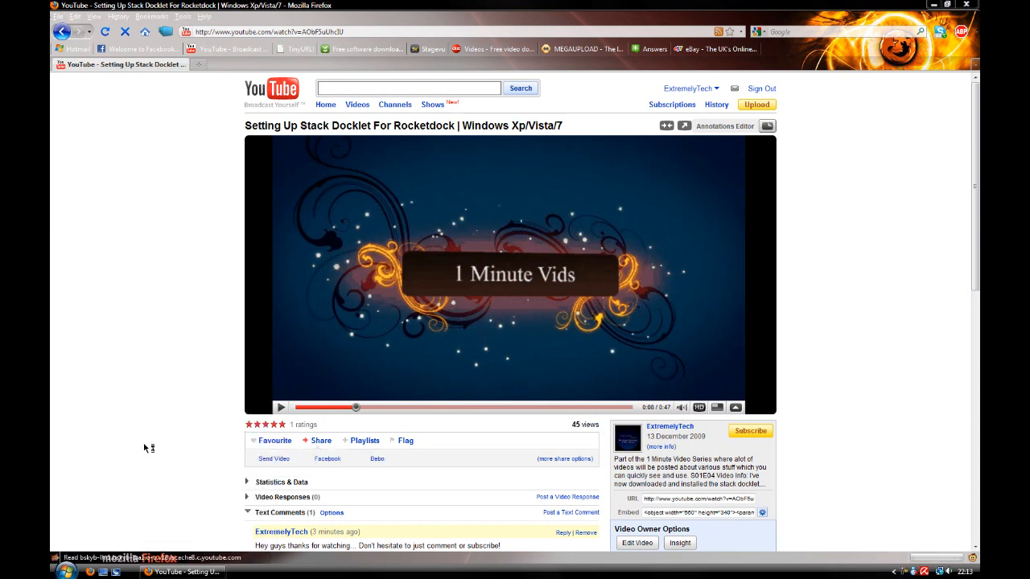
pyautogui.moveTo(199, 416)
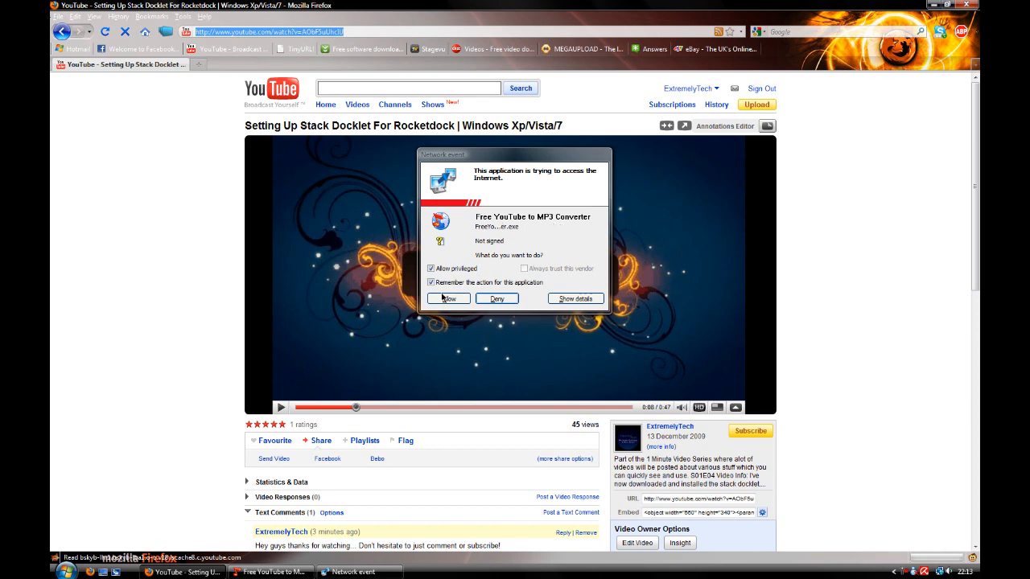
pyautogui.click(448, 298)
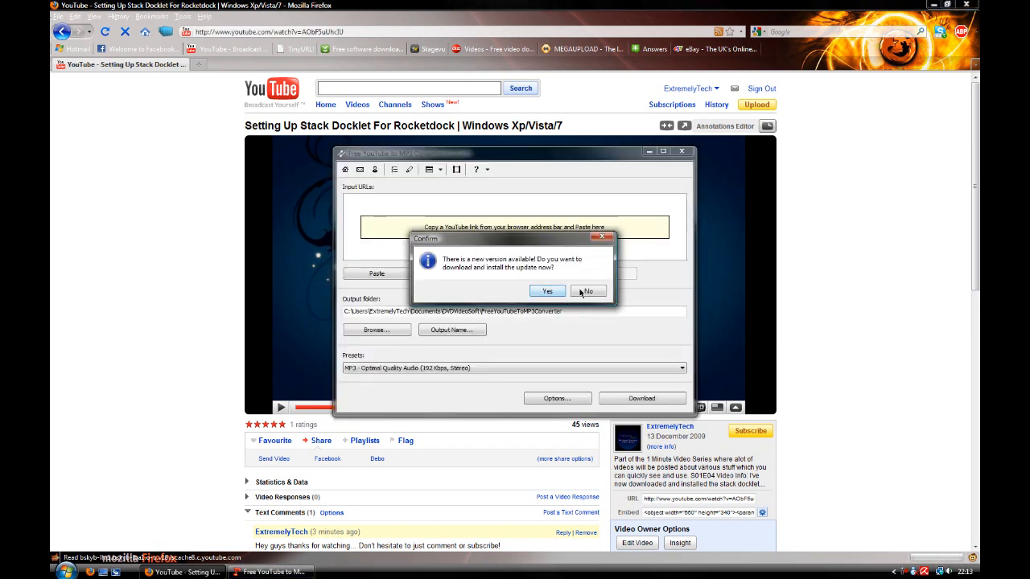
pyautogui.click(588, 290)
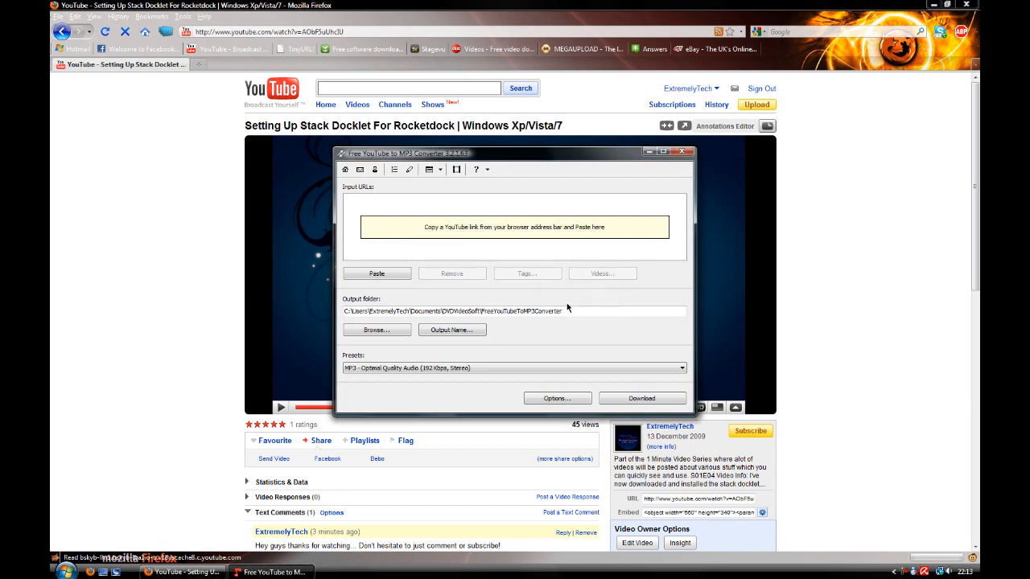
# Point the output folder to Music and keep the MP3 Optimal Quality Audio (192 Kbps) preset.
pyautogui.doubleClick(467, 311)
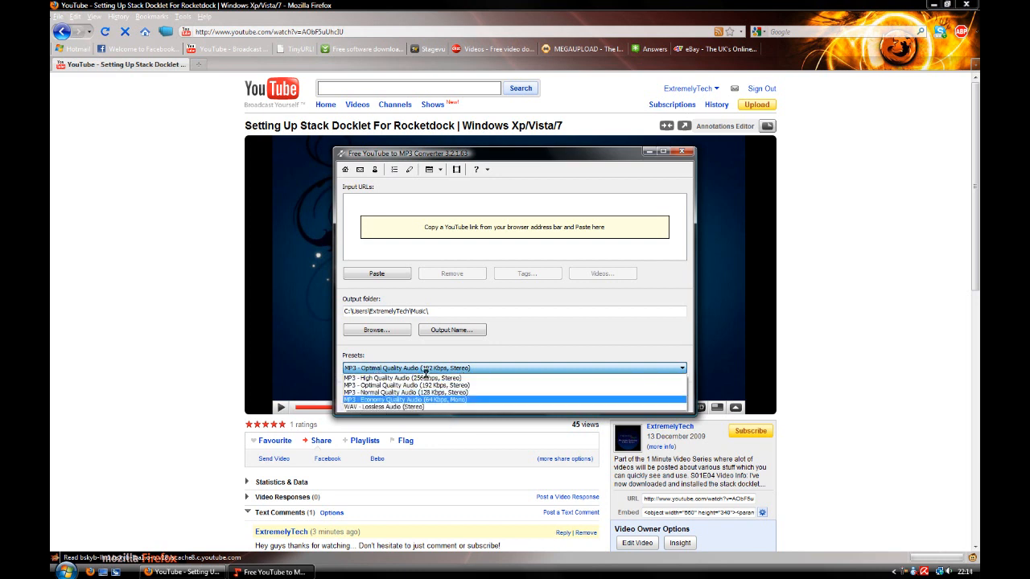
pyautogui.moveTo(402, 378)
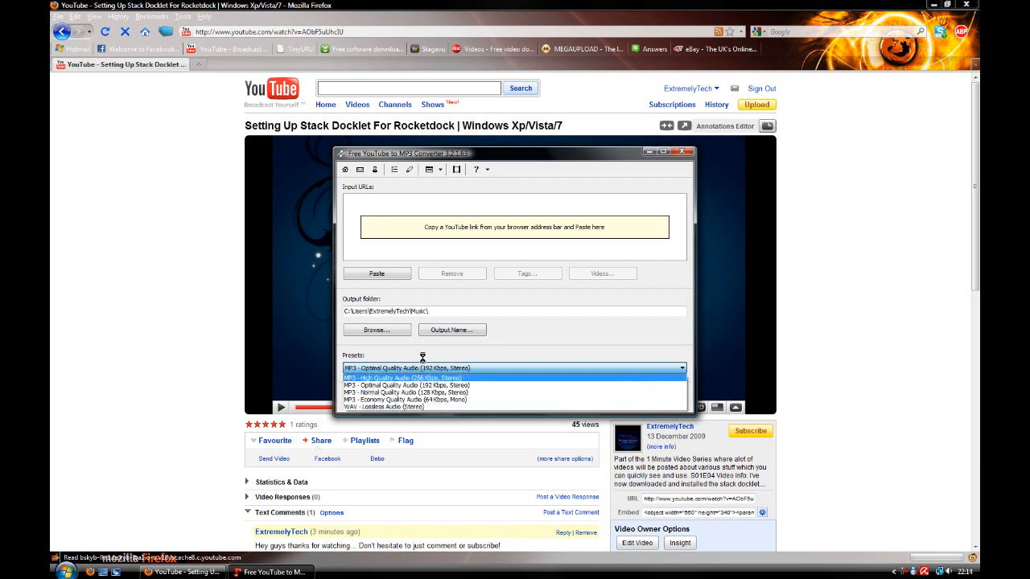
pyautogui.click(404, 367)
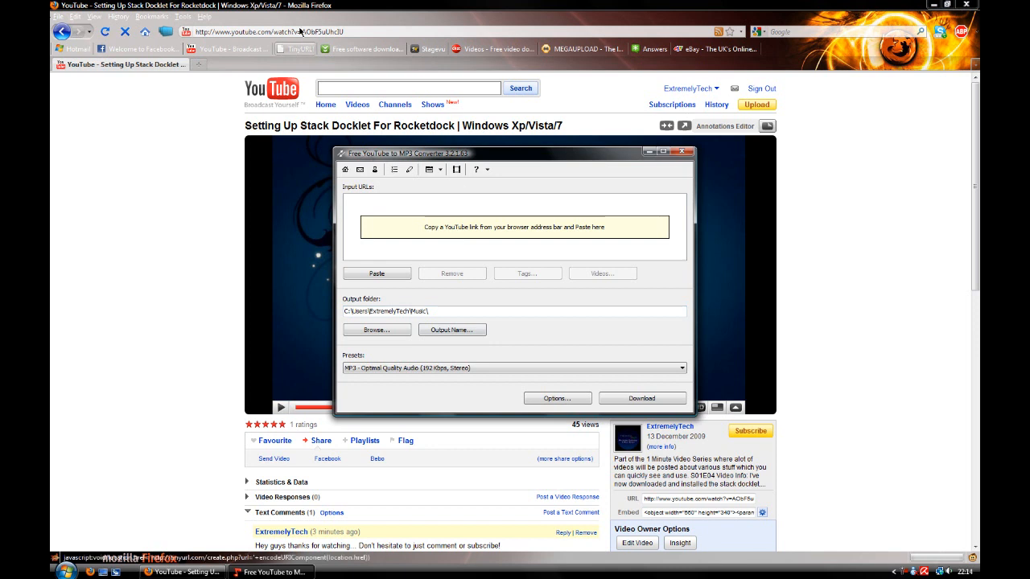
# Copy the Setting Up Stack Docklet video's address from the Firefox address bar.
pyautogui.rightClick(422, 227)
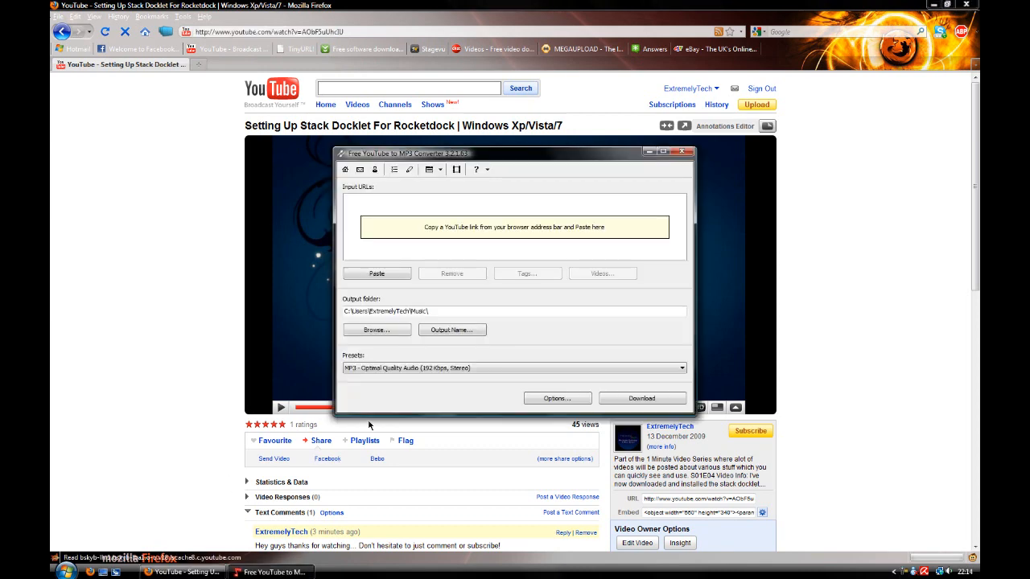
pyautogui.moveTo(363, 190)
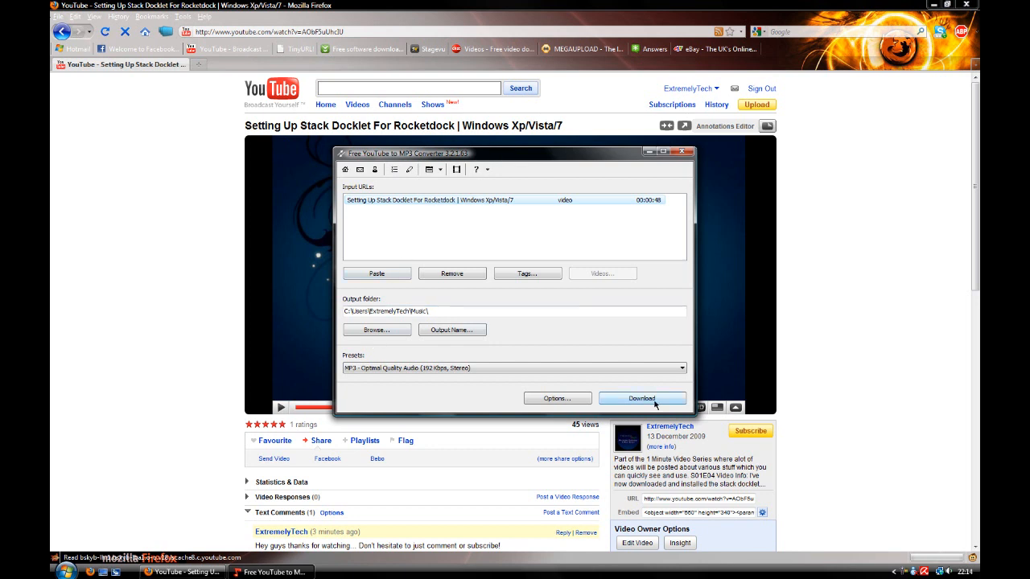
# Start downloading the Stack Docklet video's audio as MP3.
pyautogui.click(642, 398)
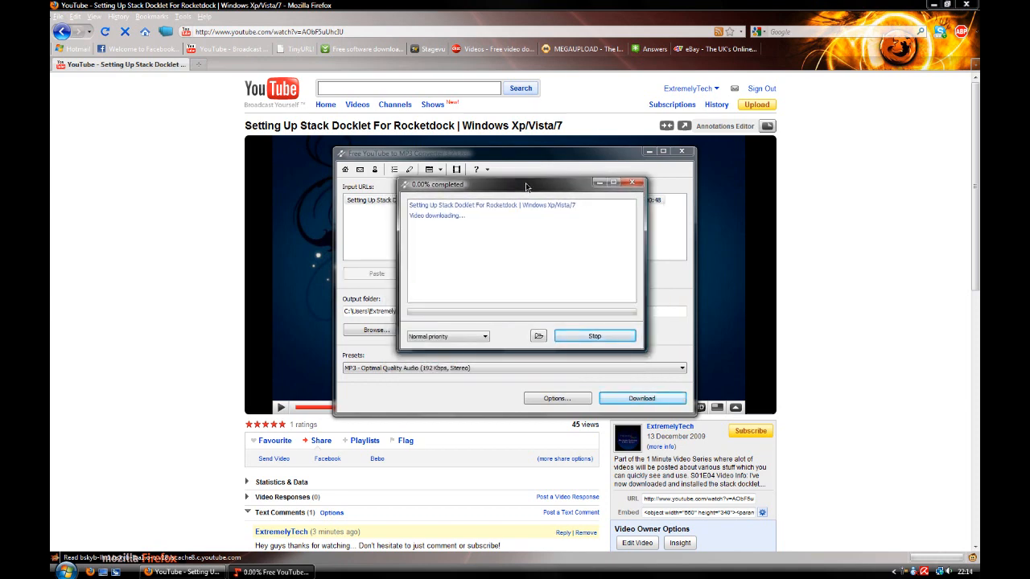
pyautogui.moveTo(570, 309)
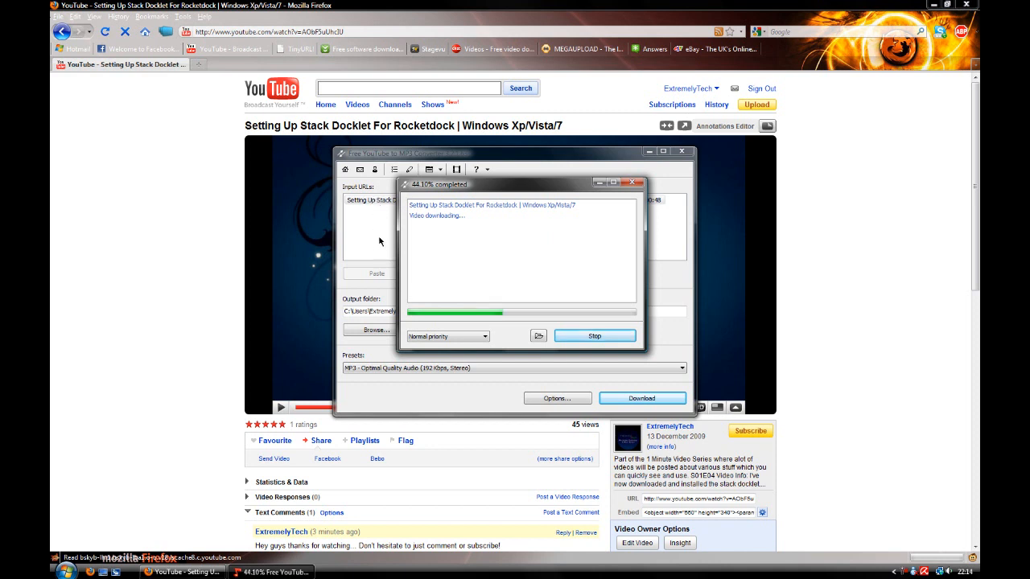
pyautogui.moveTo(503, 291)
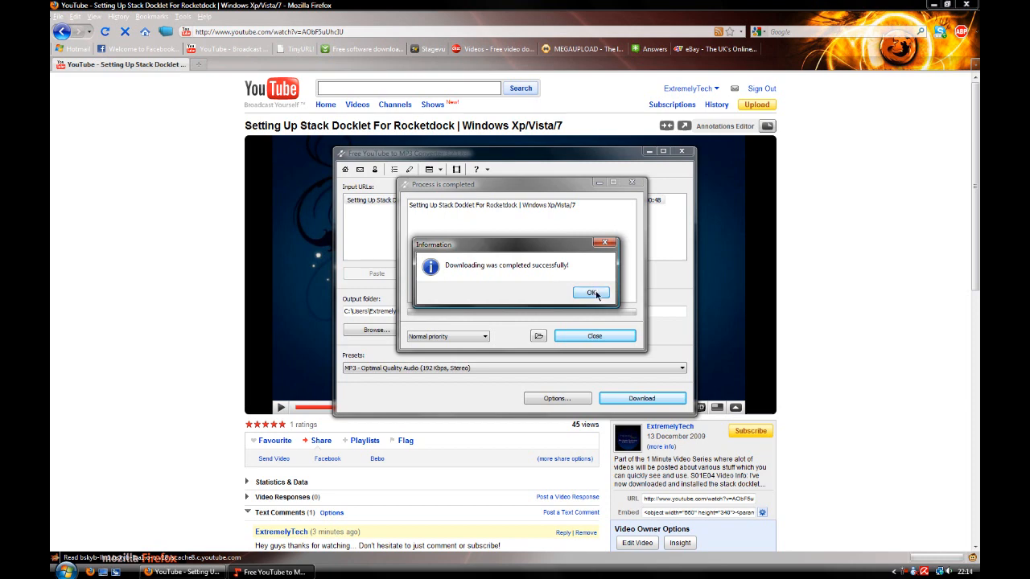
# Dismiss the download-completed message and close the finished progress window.
pyautogui.click(591, 292)
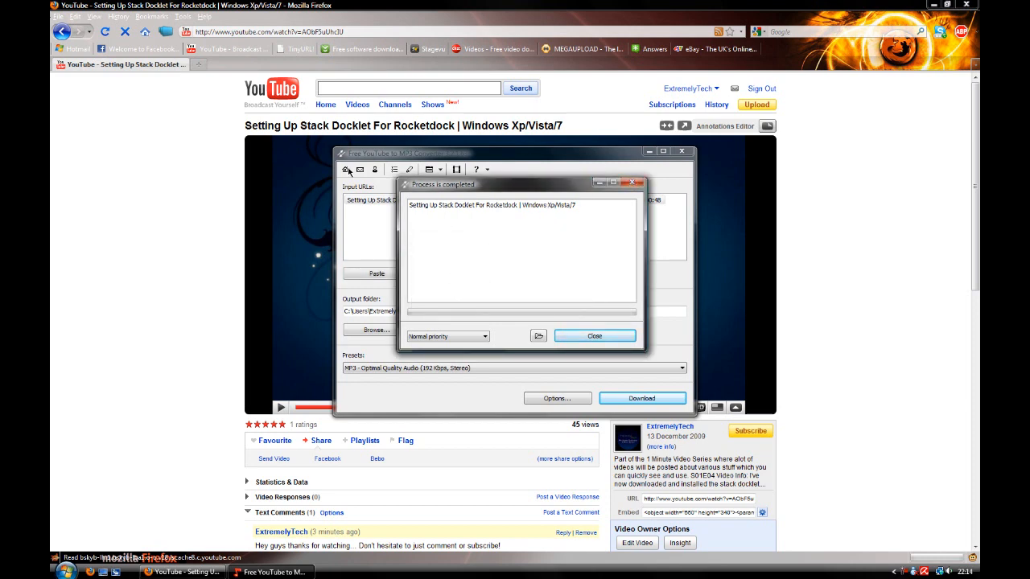
pyautogui.click(595, 336)
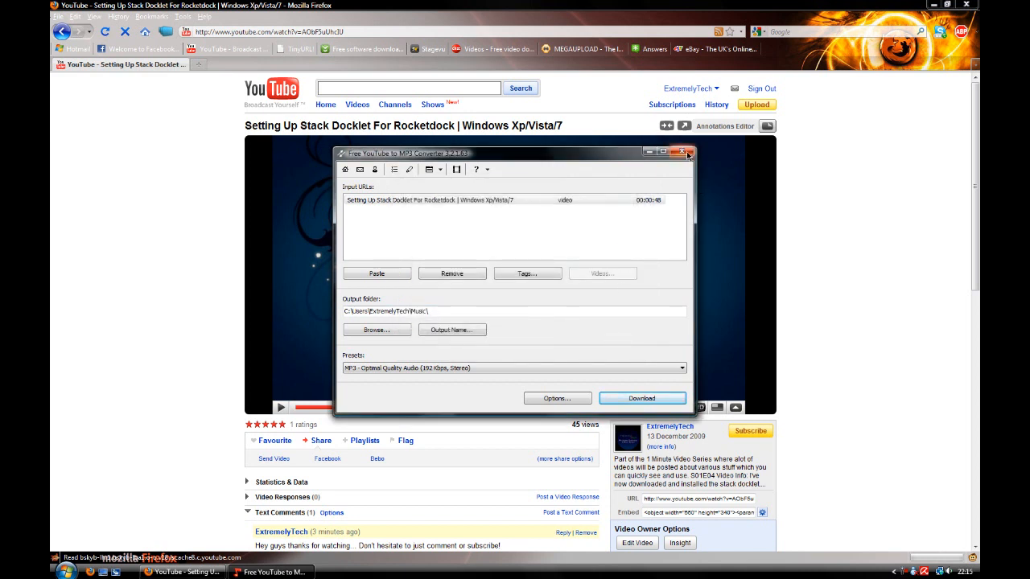
pyautogui.moveTo(682, 152)
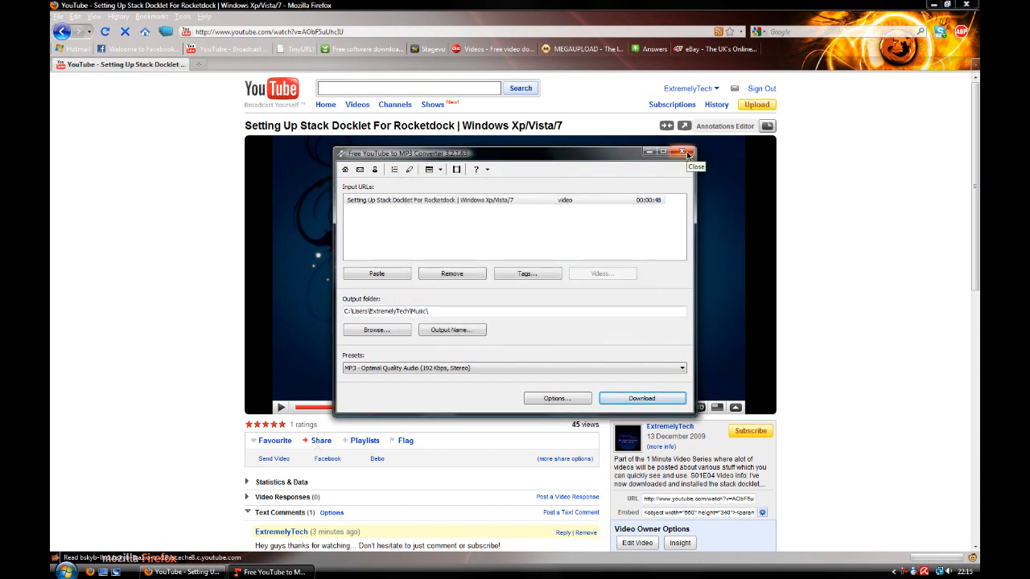